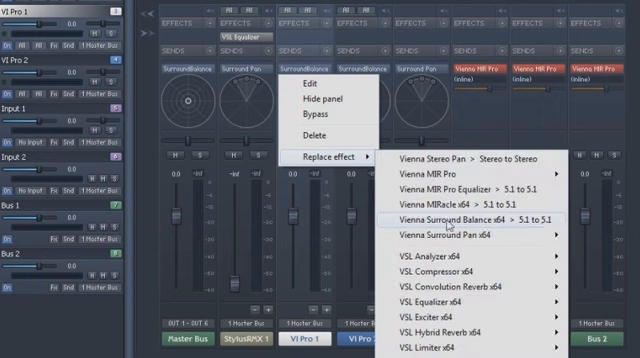
mouse_move(498, 230)
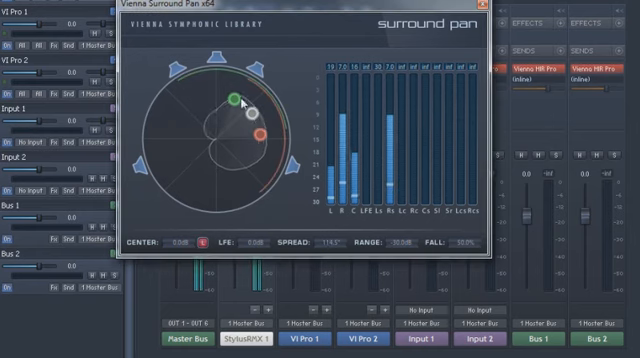
Drag the channel's source dot to a new position in the Vienna Surround Balance field.
left_click_drag(236, 96, 204, 92)
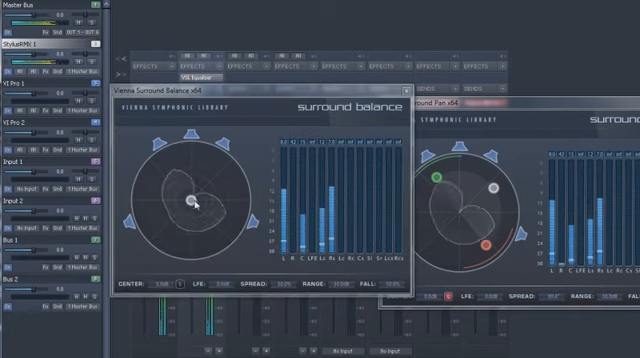
left_click_drag(192, 200, 176, 172)
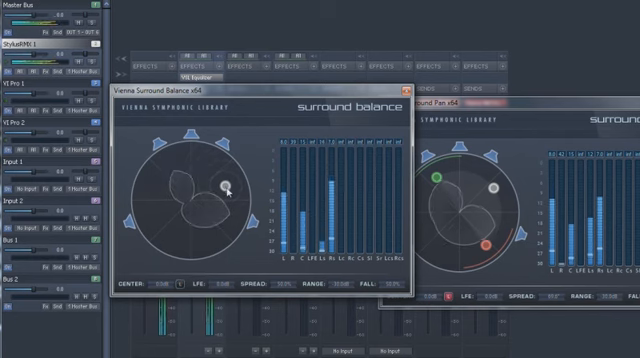
left_click_drag(224, 190, 228, 192)
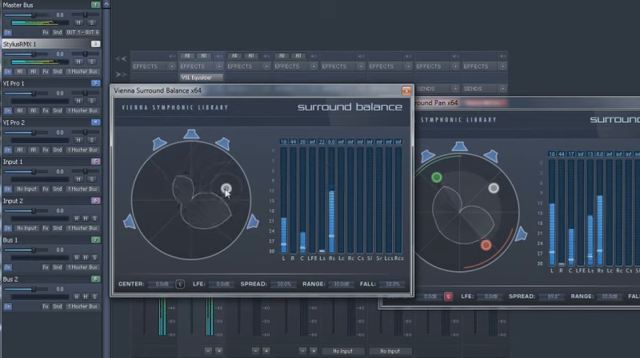
left_click_drag(228, 192, 168, 220)
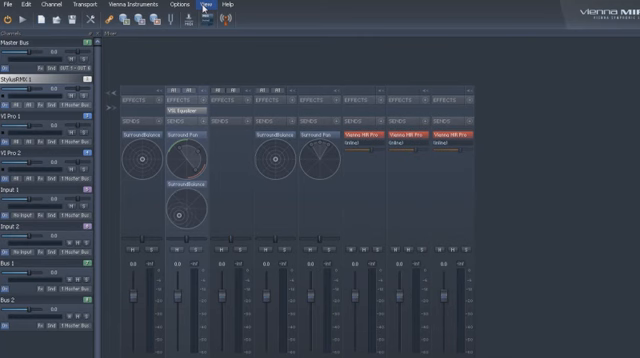
left_click(208, 4)
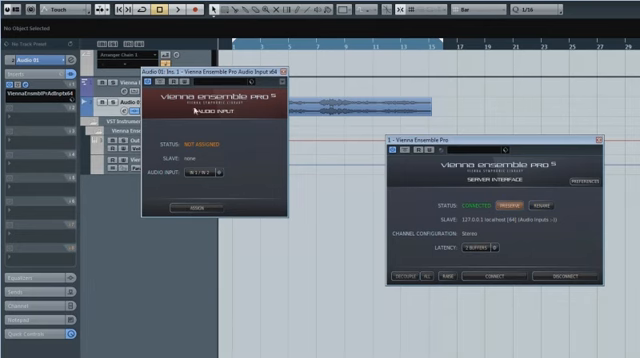
mouse_move(184, 194)
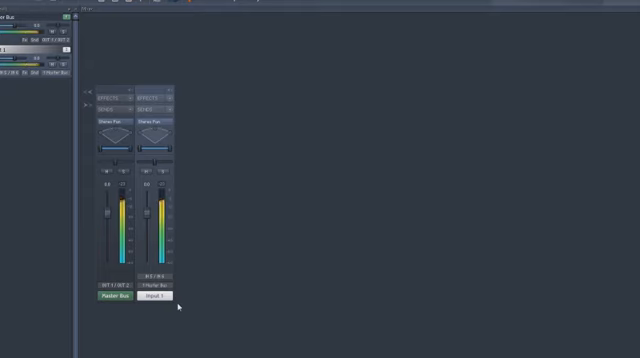
Connect the VEP Audio Input plugin to the running server instance.
left_click(156, 92)
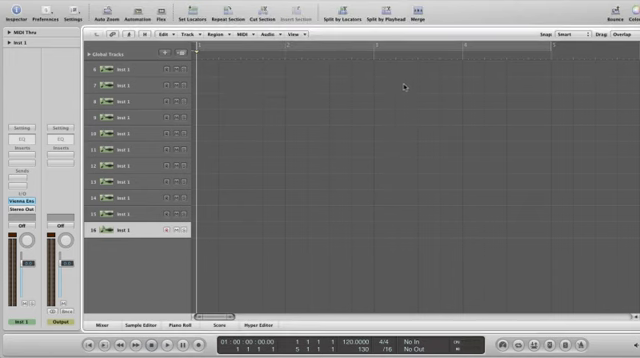
Assign the Event Input plugin to the localhost instance and view its instrument channels.
scroll("down", 3)
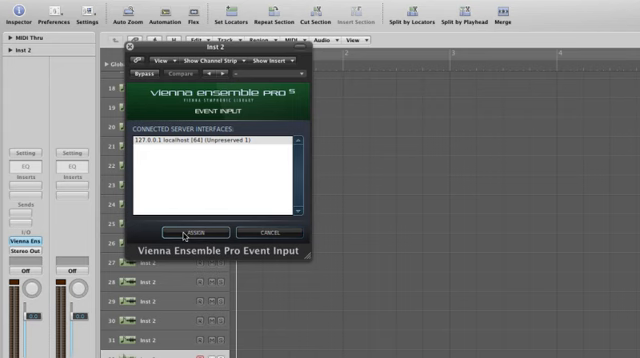
left_click(192, 230)
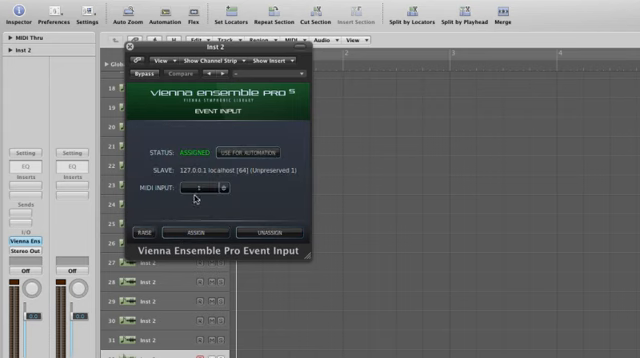
left_click(208, 188)
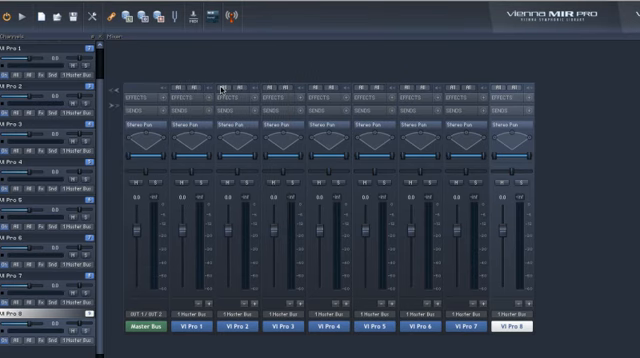
left_click(222, 84)
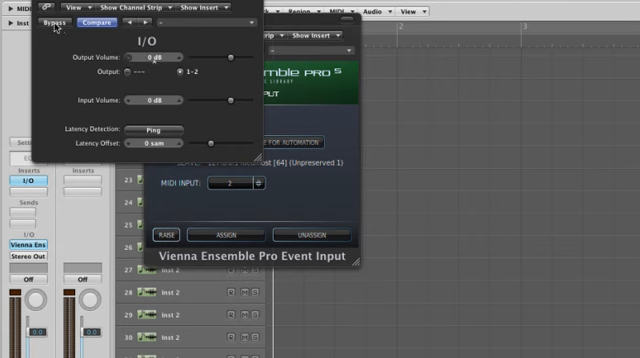
Close the latency settings and check the MIDI input port with Assigned status.
left_click(52, 22)
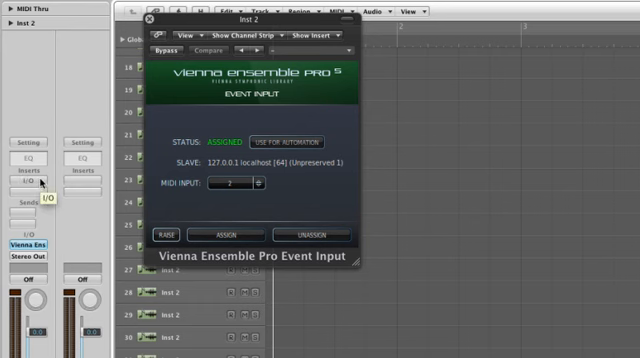
mouse_move(40, 180)
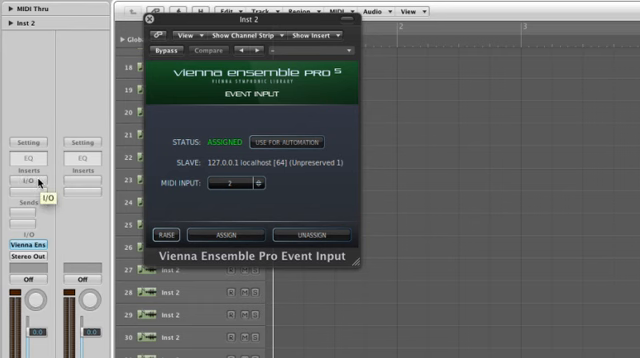
mouse_move(250, 222)
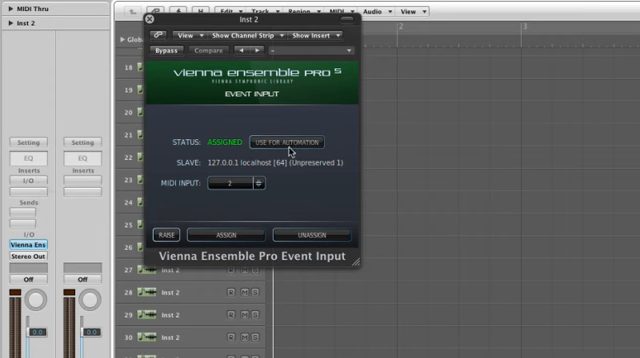
left_click(292, 142)
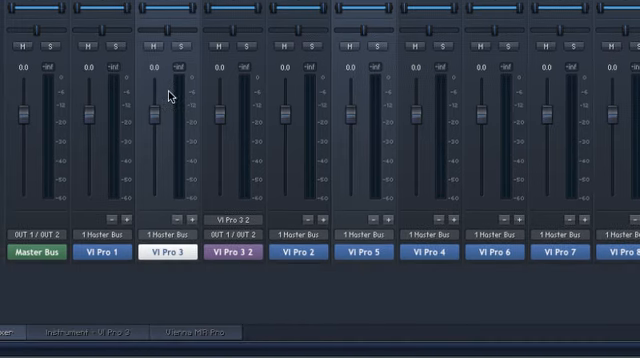
Save the selected channels as a new selection group named Strings.
right_click(170, 96)
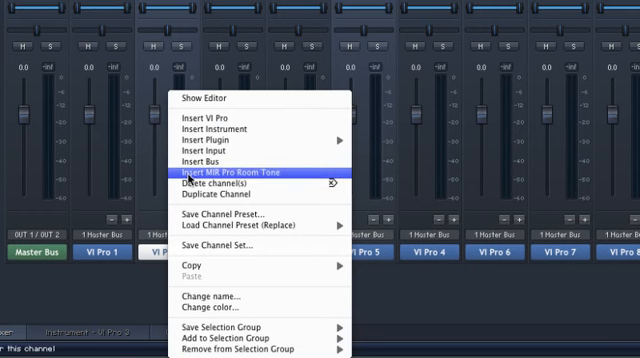
mouse_move(236, 192)
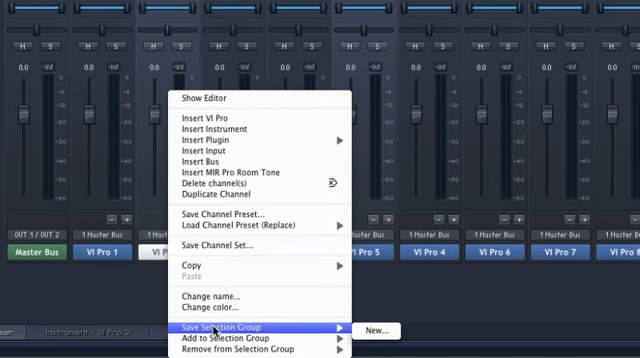
mouse_move(376, 330)
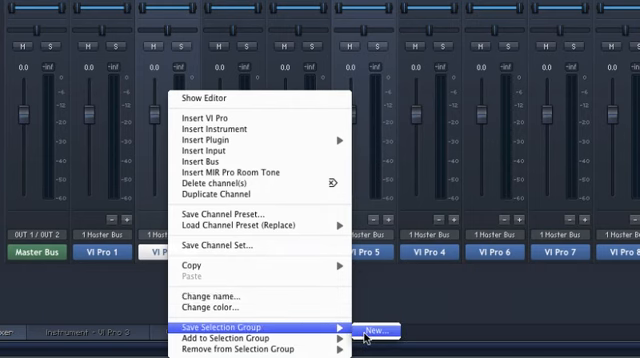
left_click(372, 328)
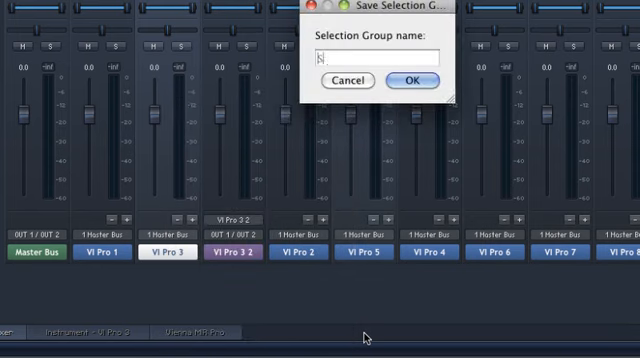
type("Strings")
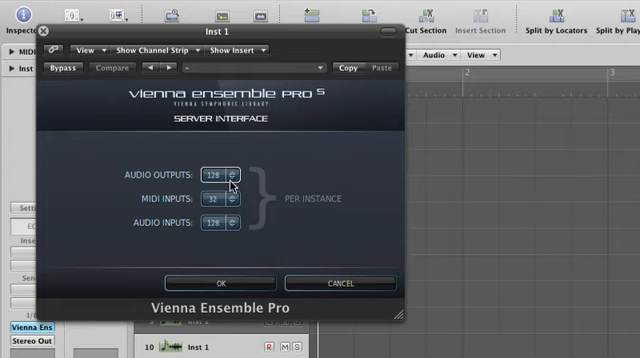
Confirm the server interface audio output, MIDI and audio input counts with OK.
left_click(226, 284)
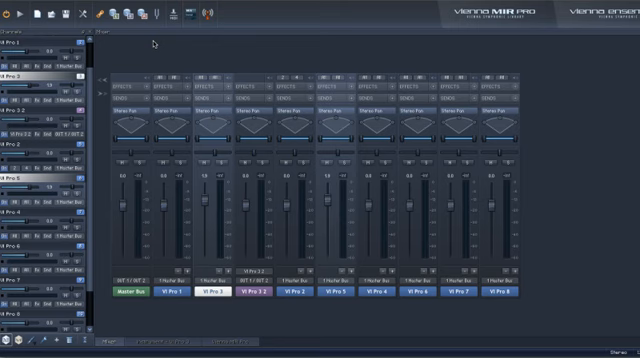
mouse_move(144, 344)
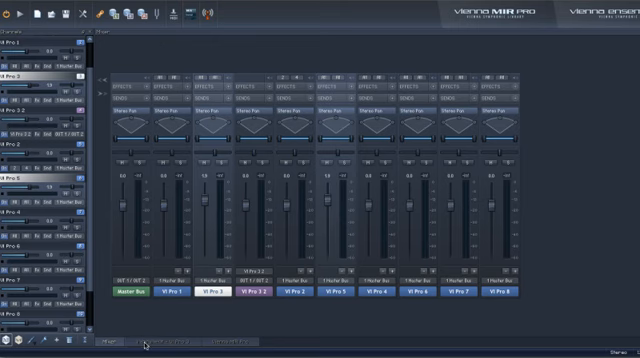